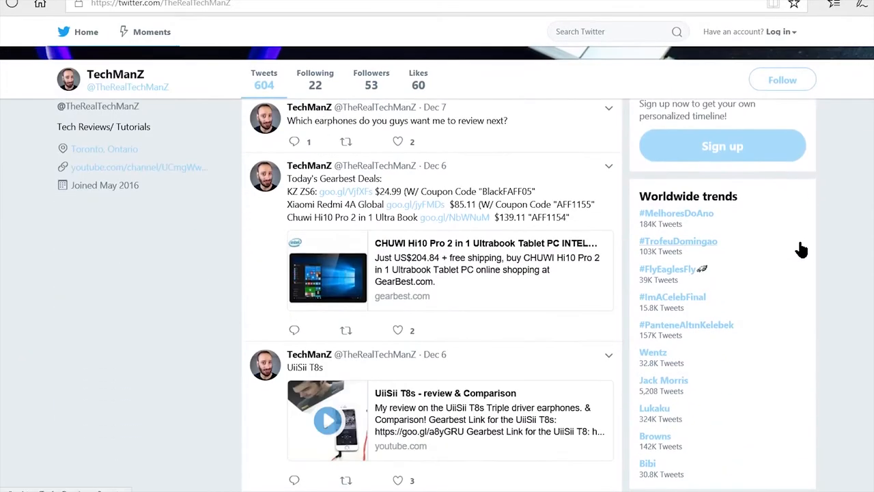
pyautogui.scroll(-3)
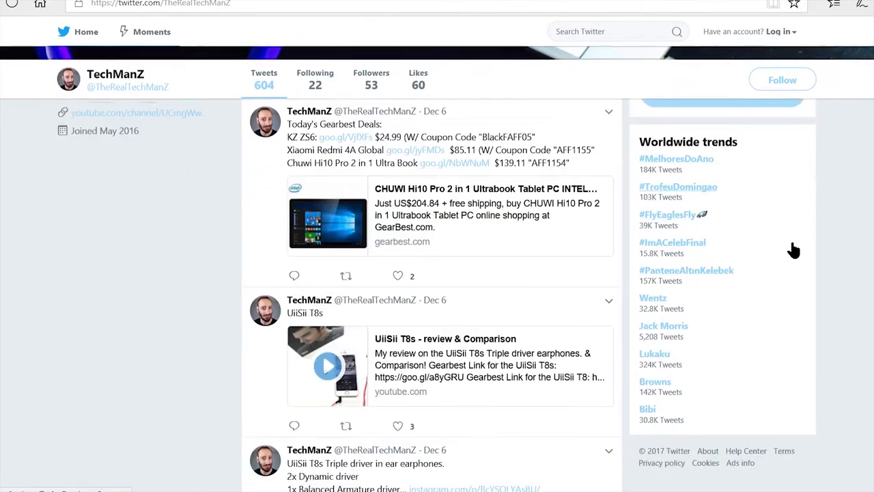
pyautogui.scroll(-3)
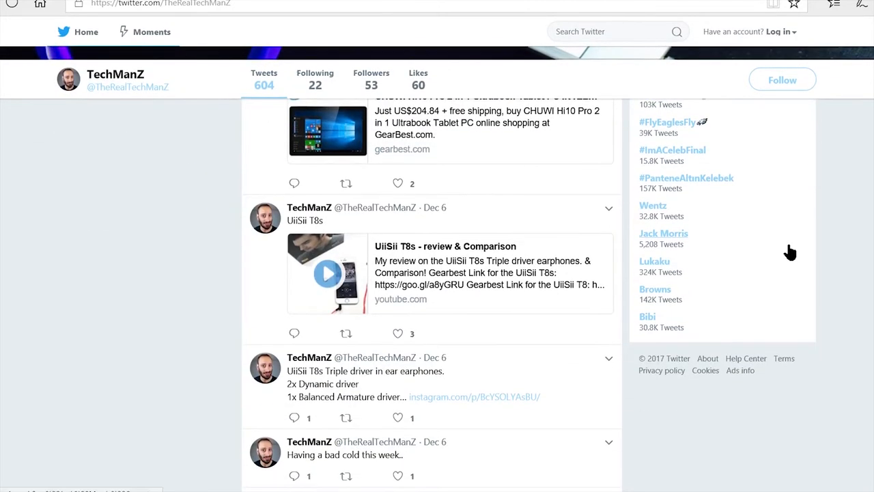